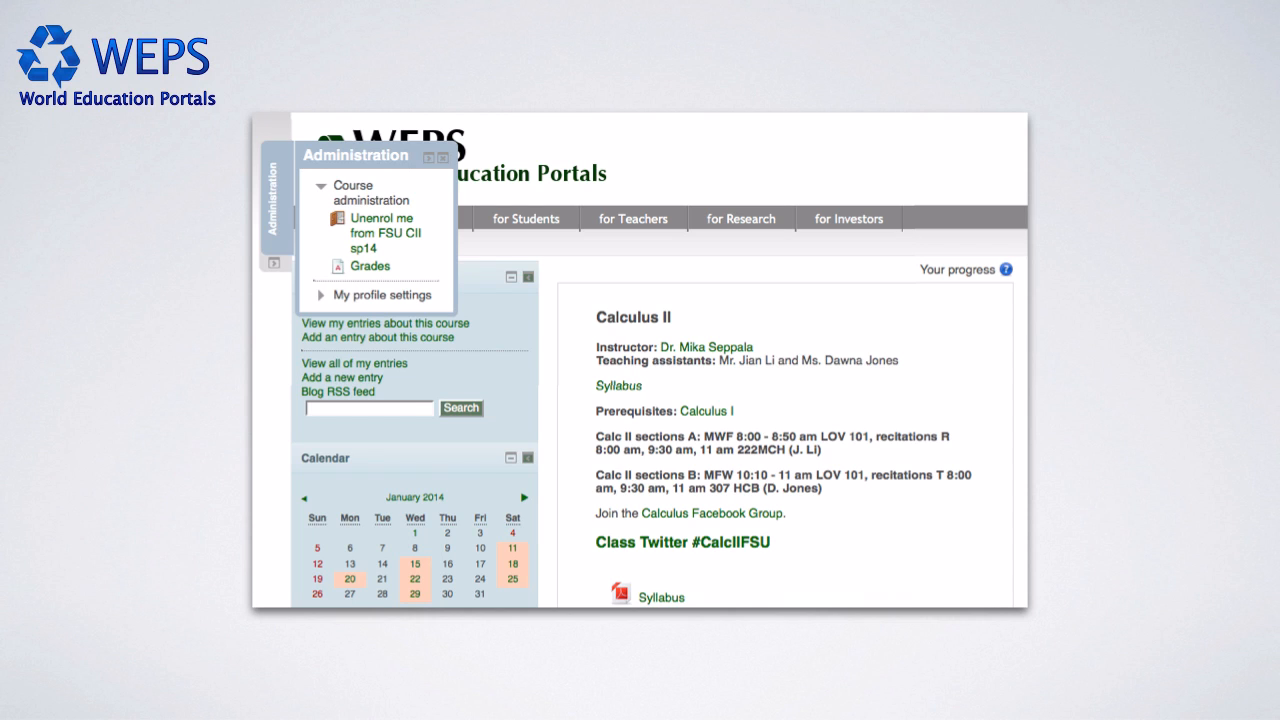
View the Calculus II grades report from the Administration block
click(370, 264)
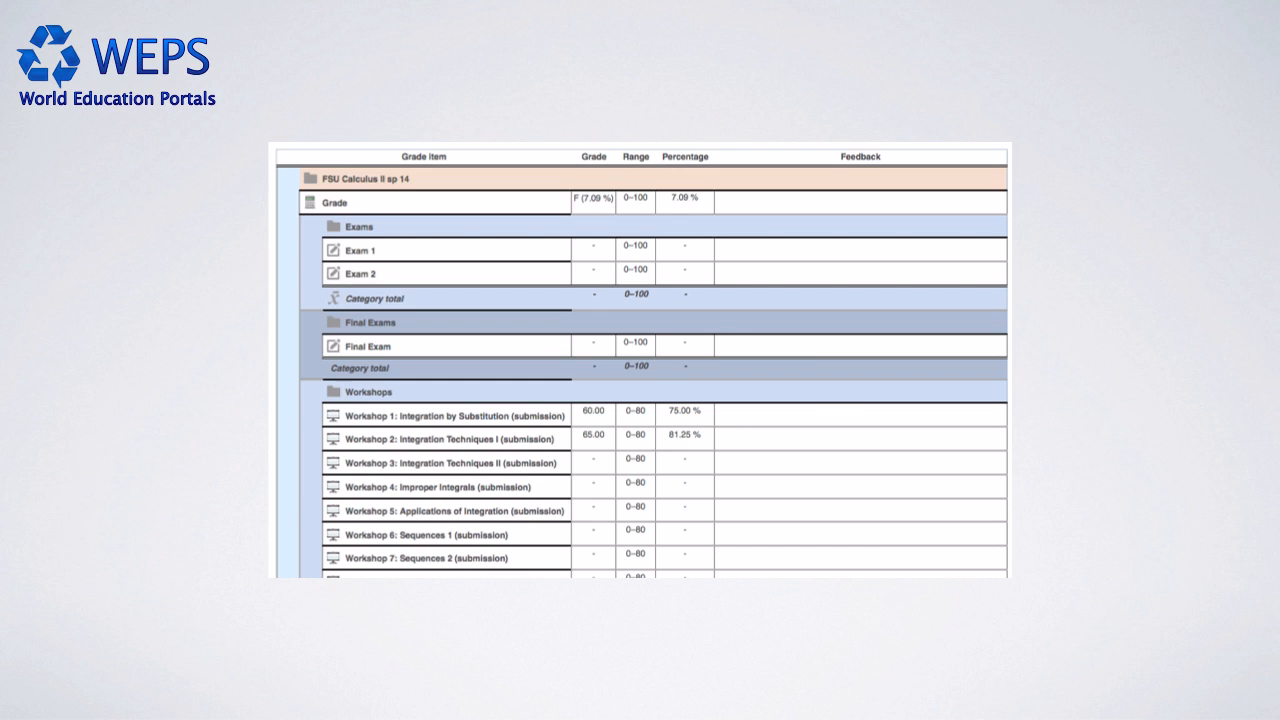
scroll(down, 3)
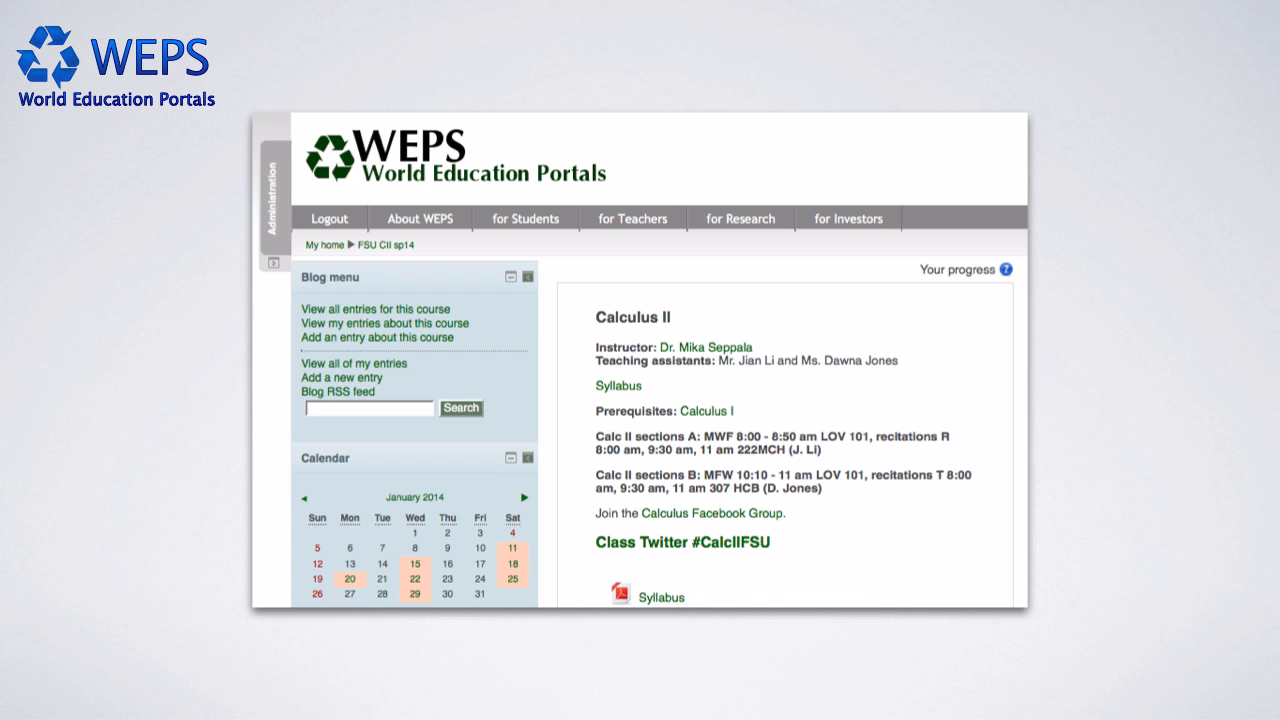
Expand the Administration block on the FSU CII sp14 course page
click(272, 204)
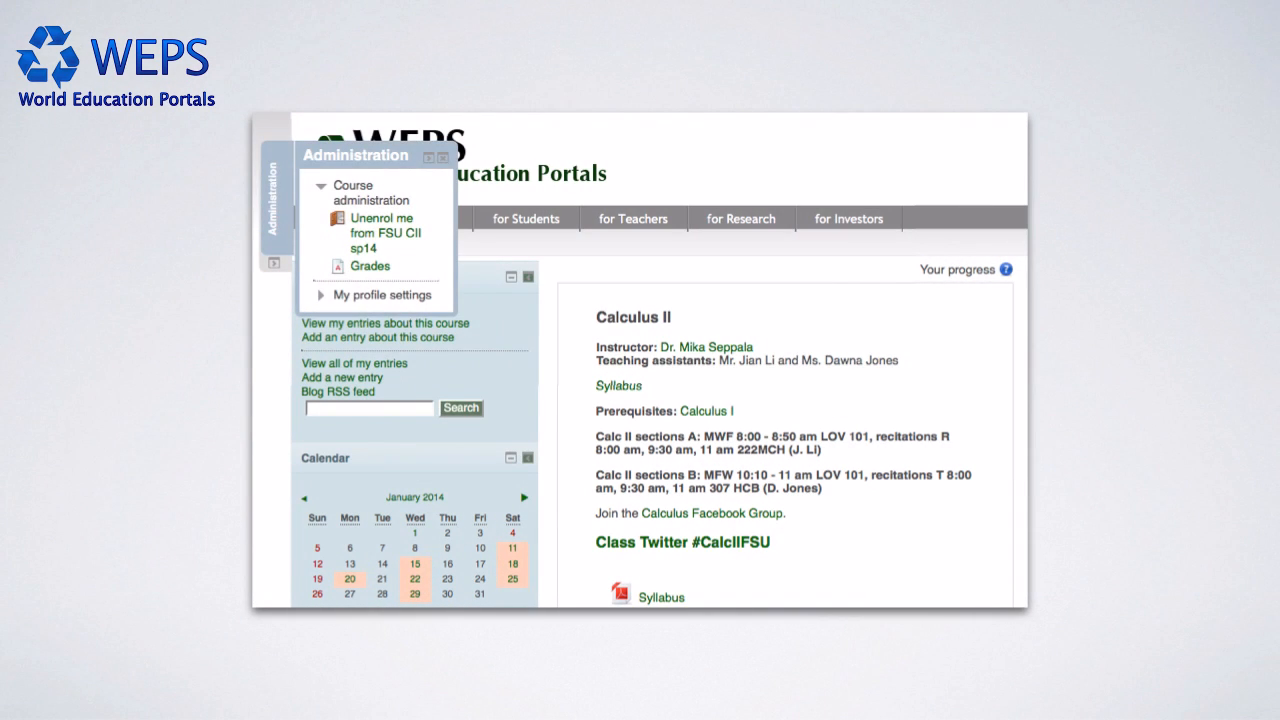